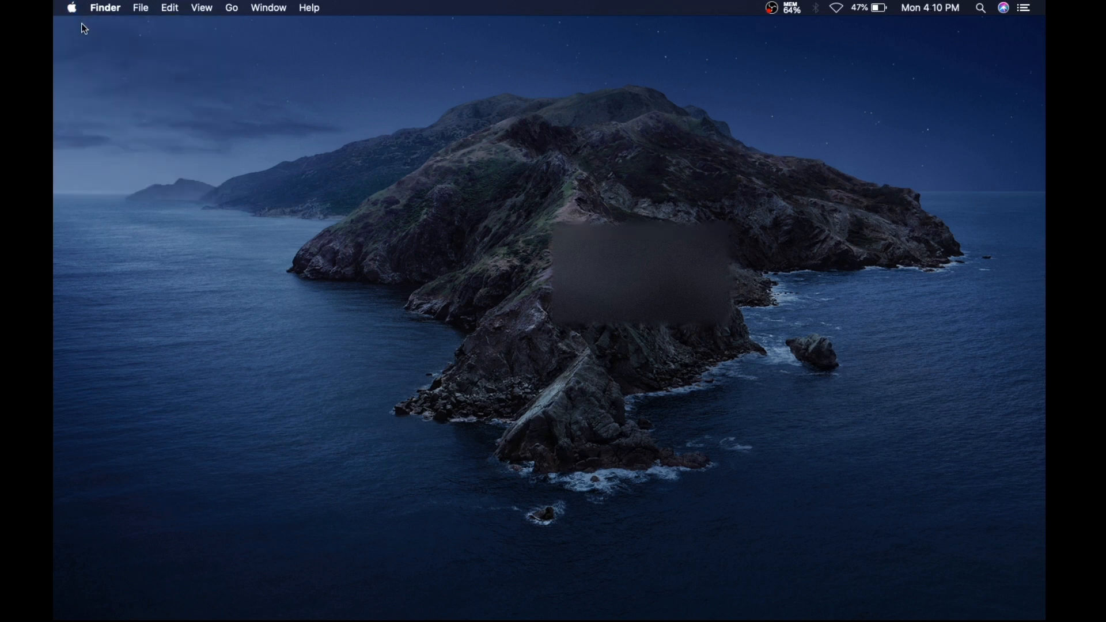
# Check the installed macOS version, then open a Finder window on the home folder
pyautogui.click(70, 7)
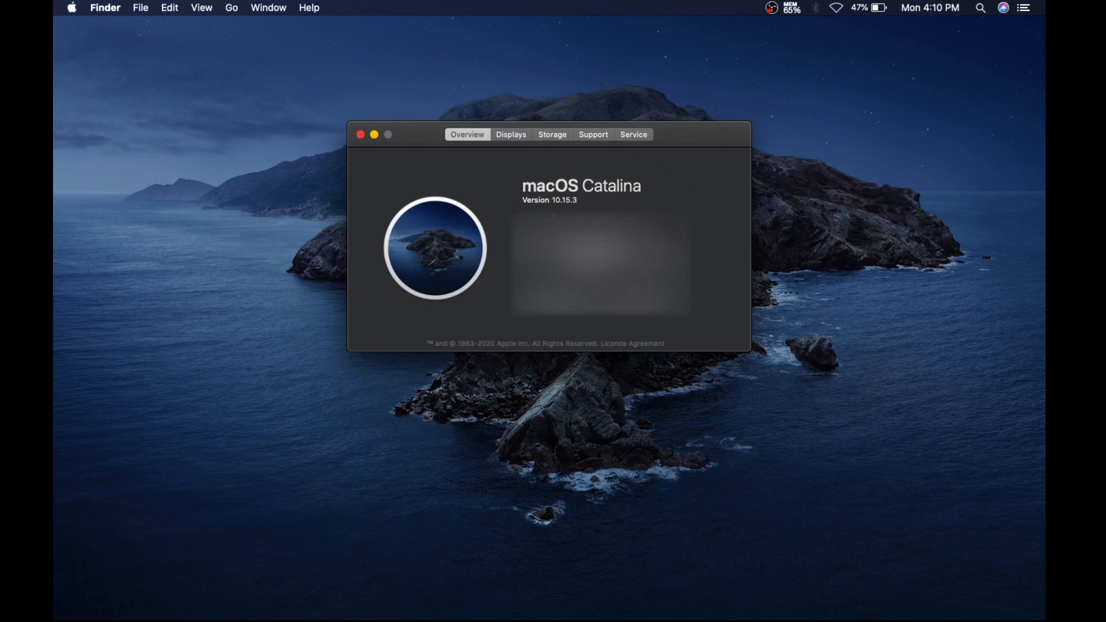
pyautogui.click(359, 135)
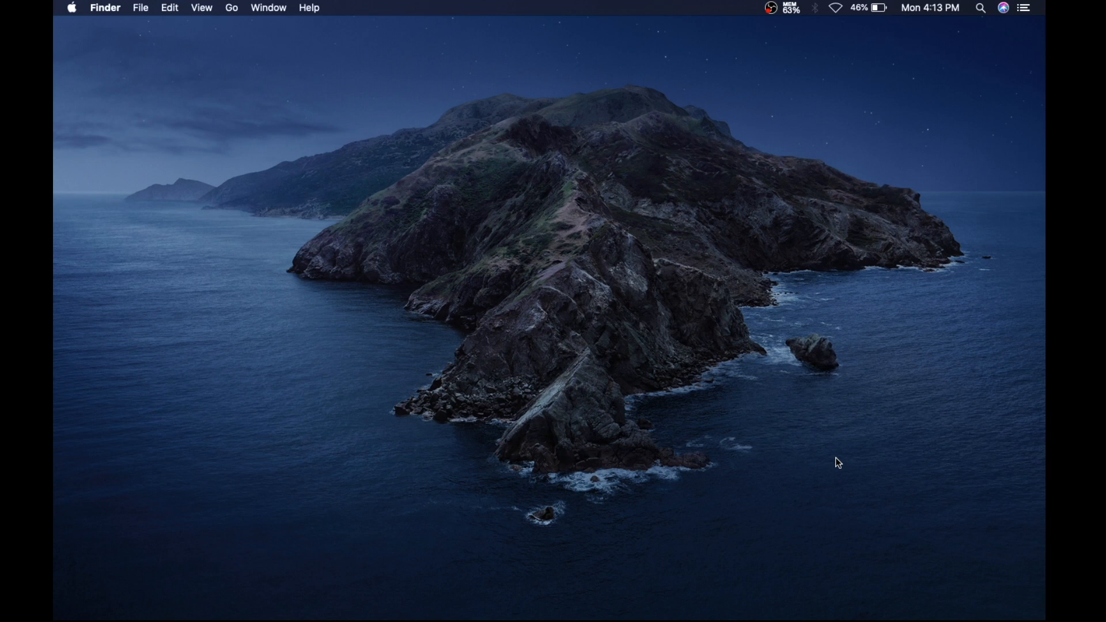
pyautogui.moveTo(845, 467)
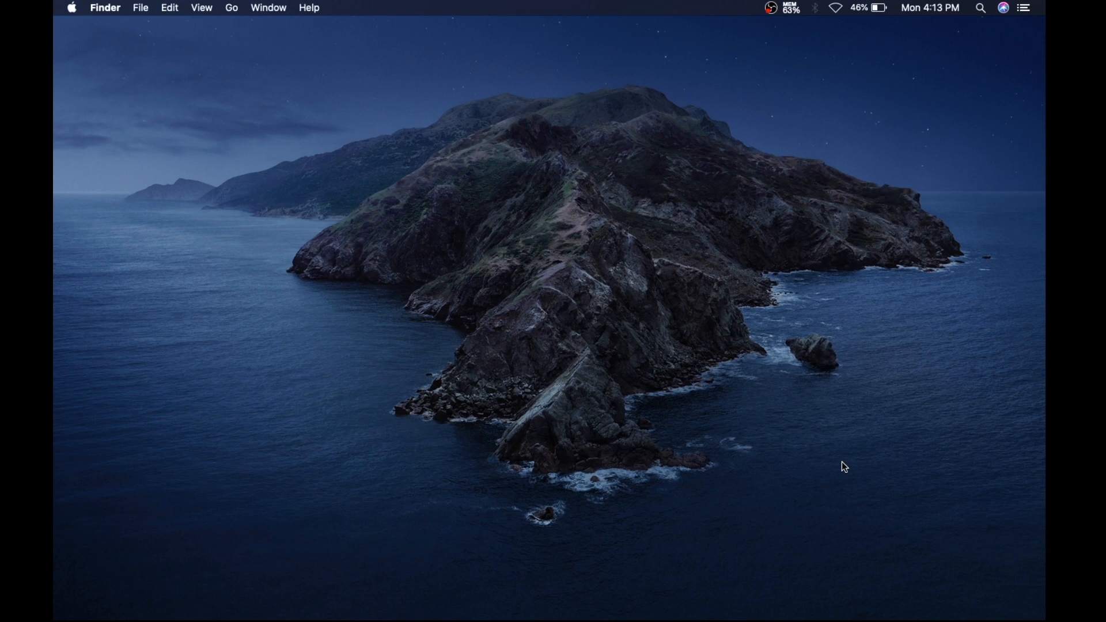
pyautogui.moveTo(325, 342)
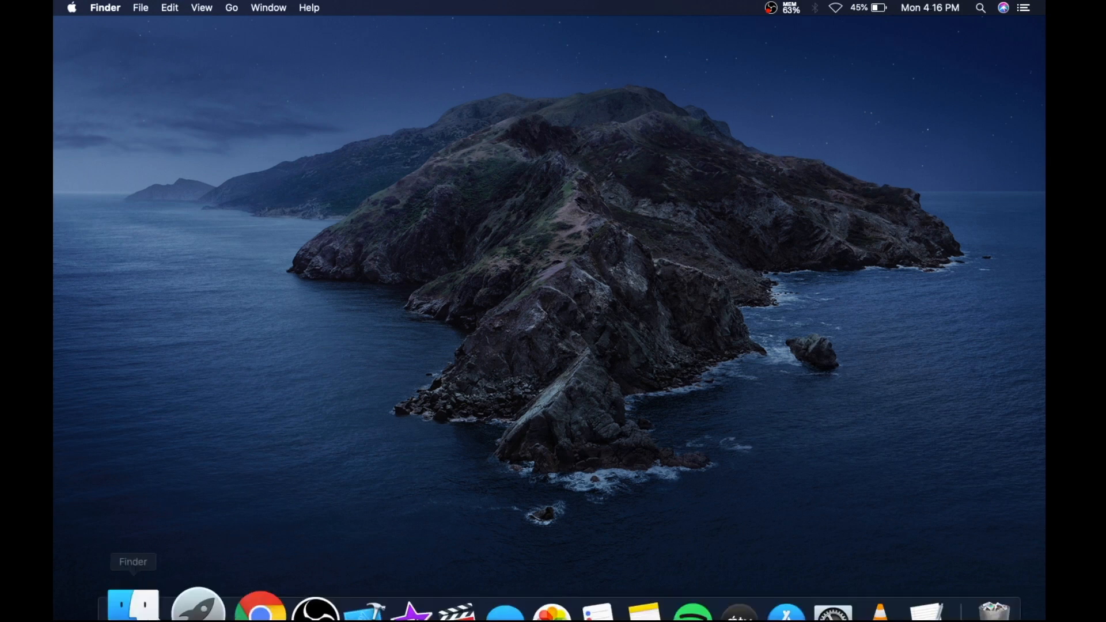
pyautogui.click(133, 606)
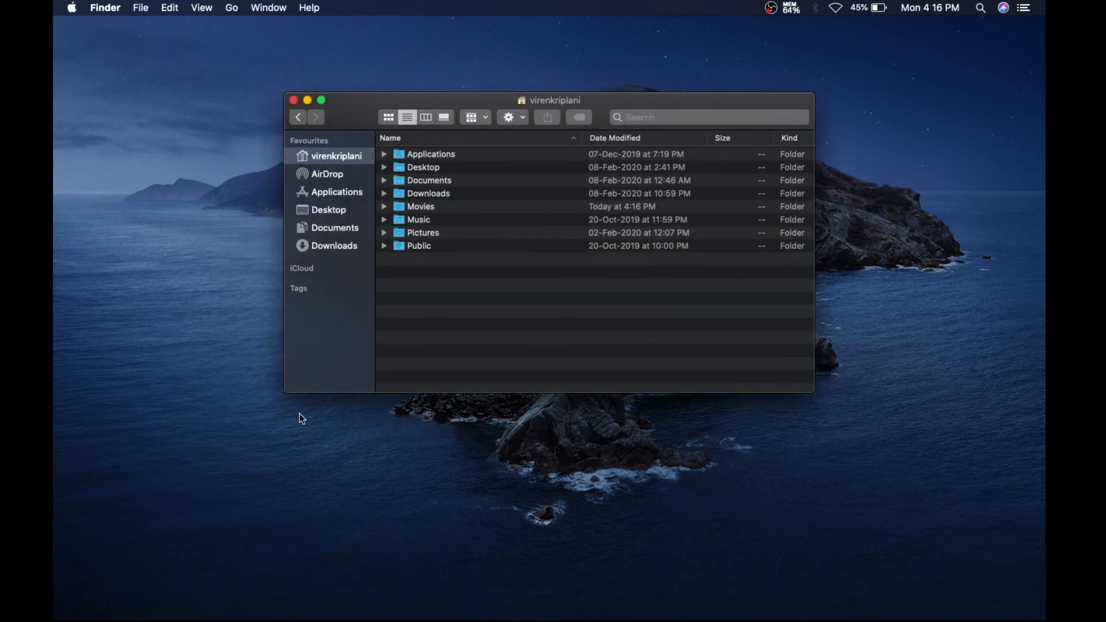
pyautogui.moveTo(453, 213)
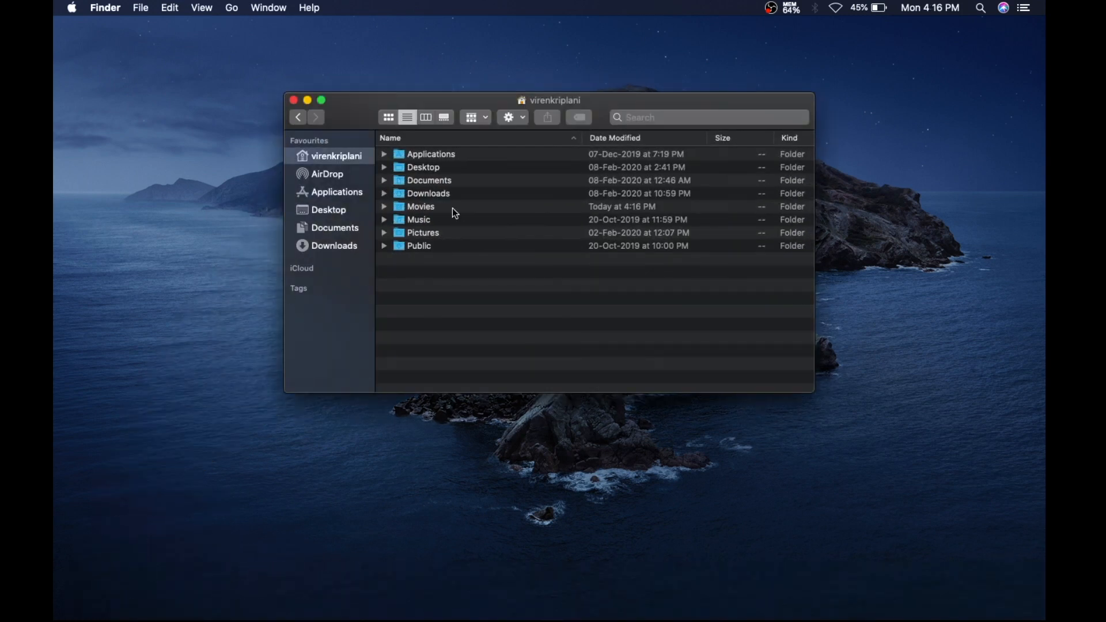
pyautogui.moveTo(502, 240)
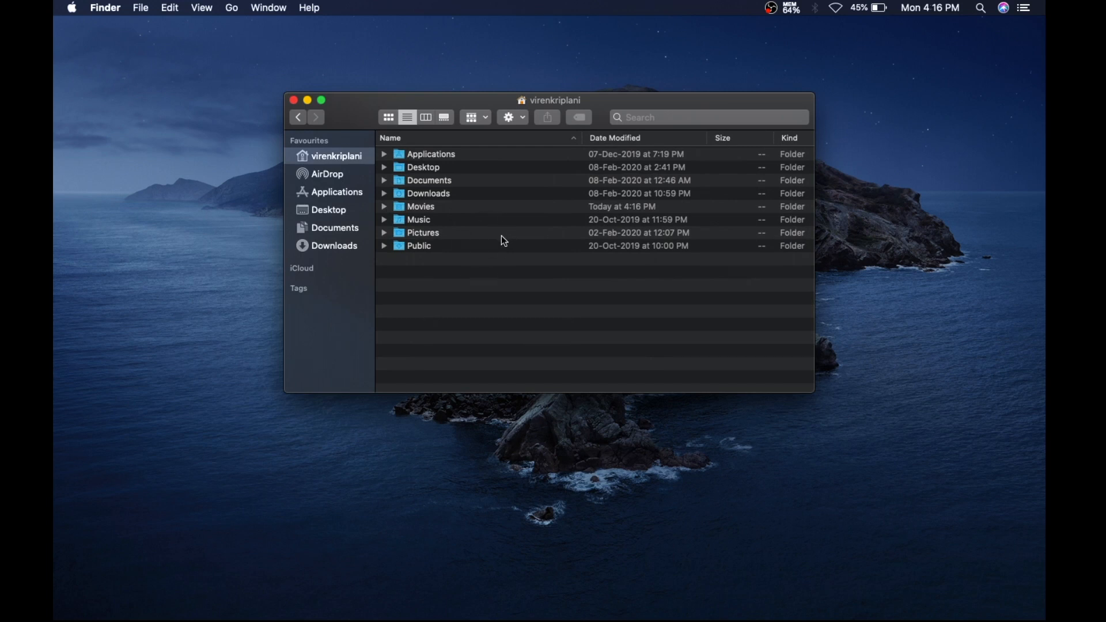
pyautogui.moveTo(494, 253)
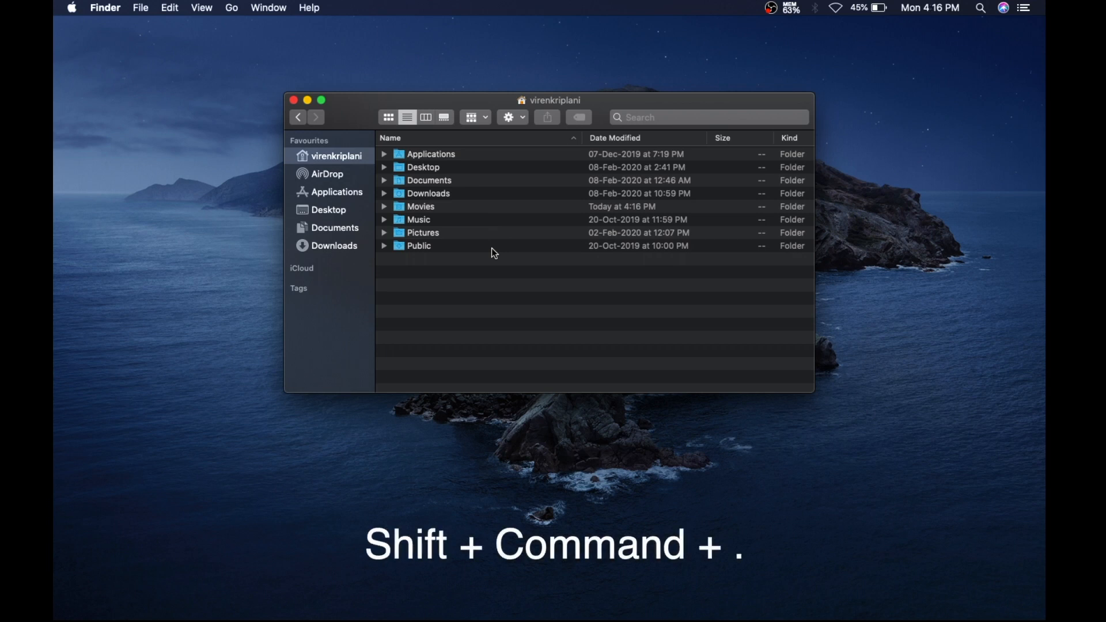
# Reveal hidden items like .gitconfig and Library with Shift+Command+., then hide them again
pyautogui.press('shift+cmd+.')
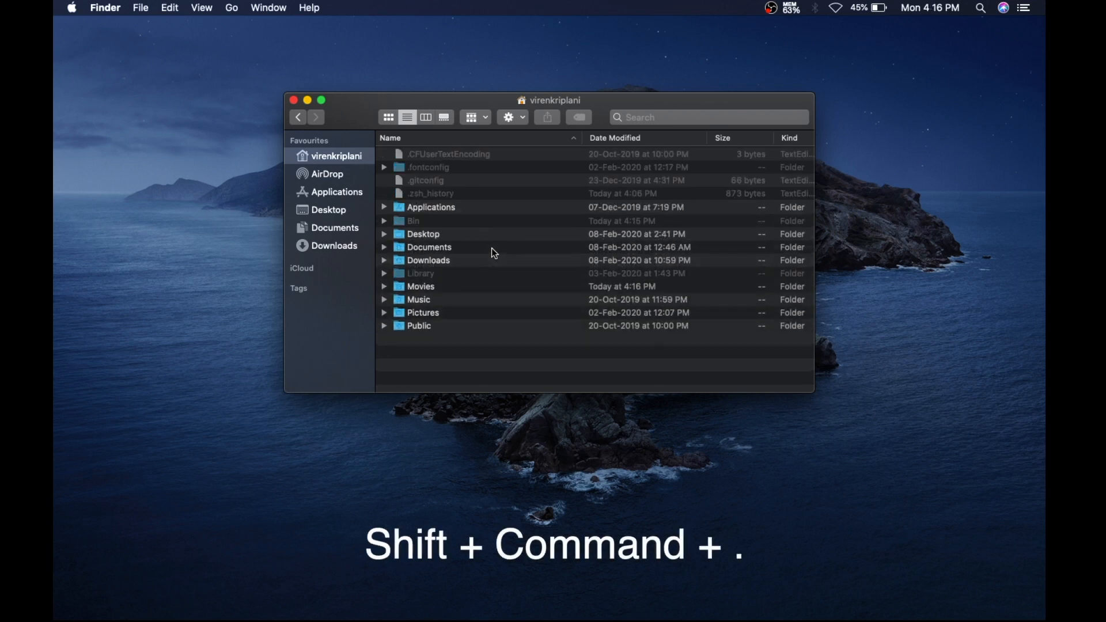
pyautogui.press('shift+cmd+.')
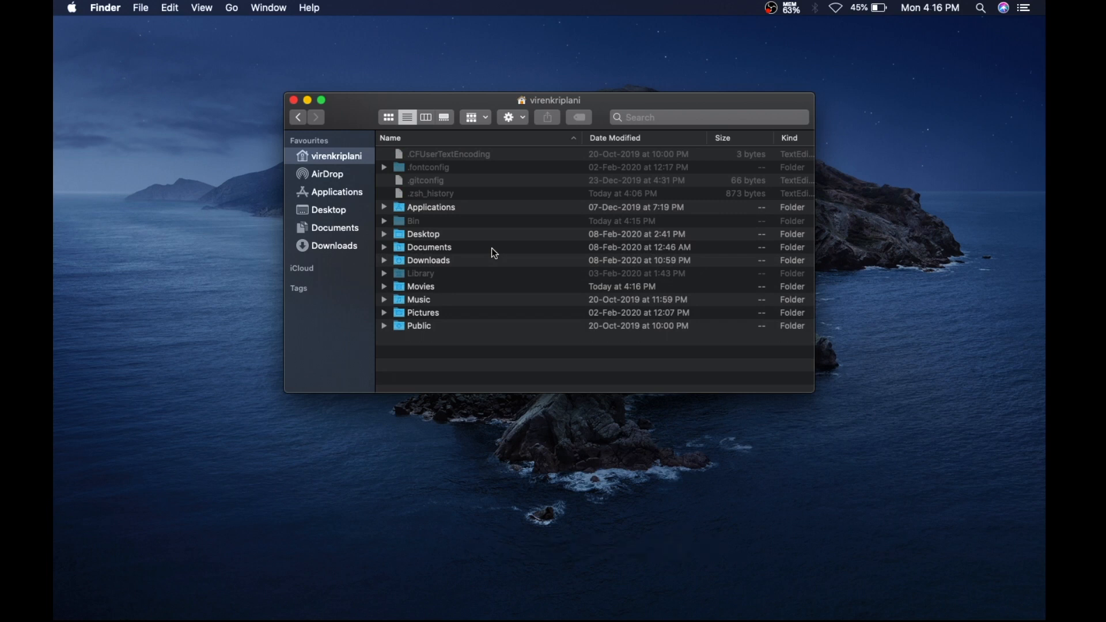
pyautogui.press('shift+cmd+.')
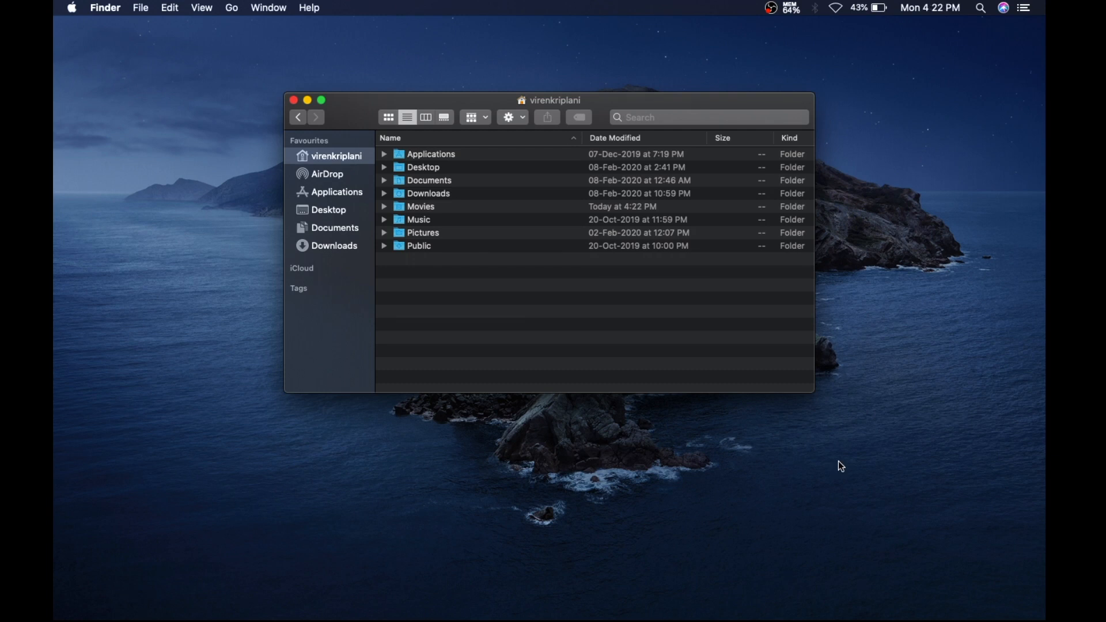
# Start a new TextEdit document for the 'defaults write com.apple.finder AppleShowAllFiles YES' command
pyautogui.click(892, 579)
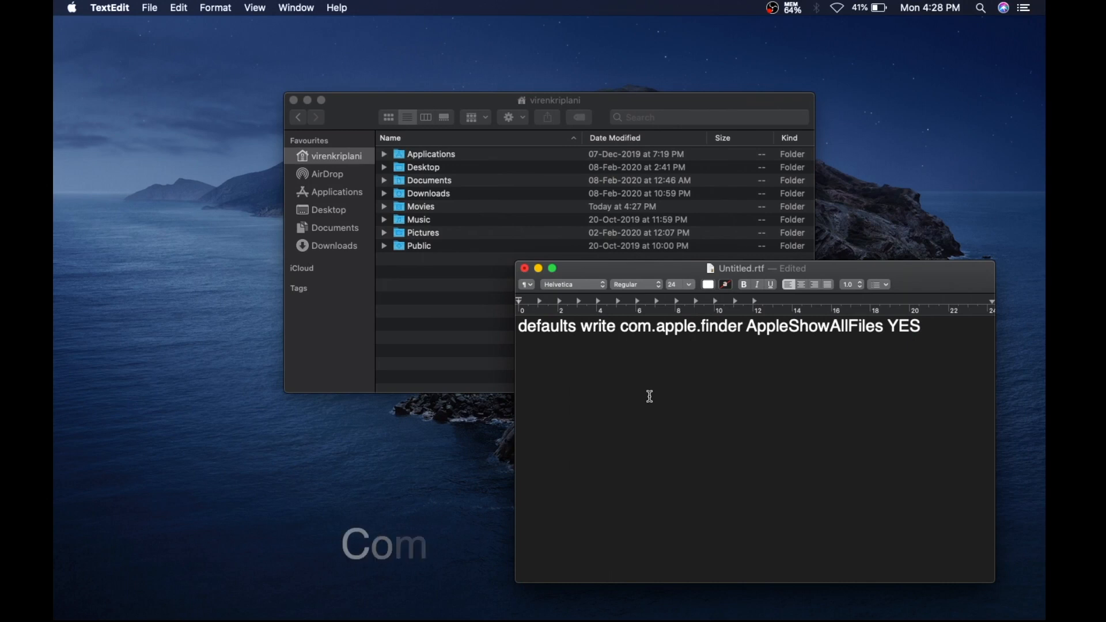
# Bring up Spotlight search to look for Terminal
pyautogui.press('cmd+space')
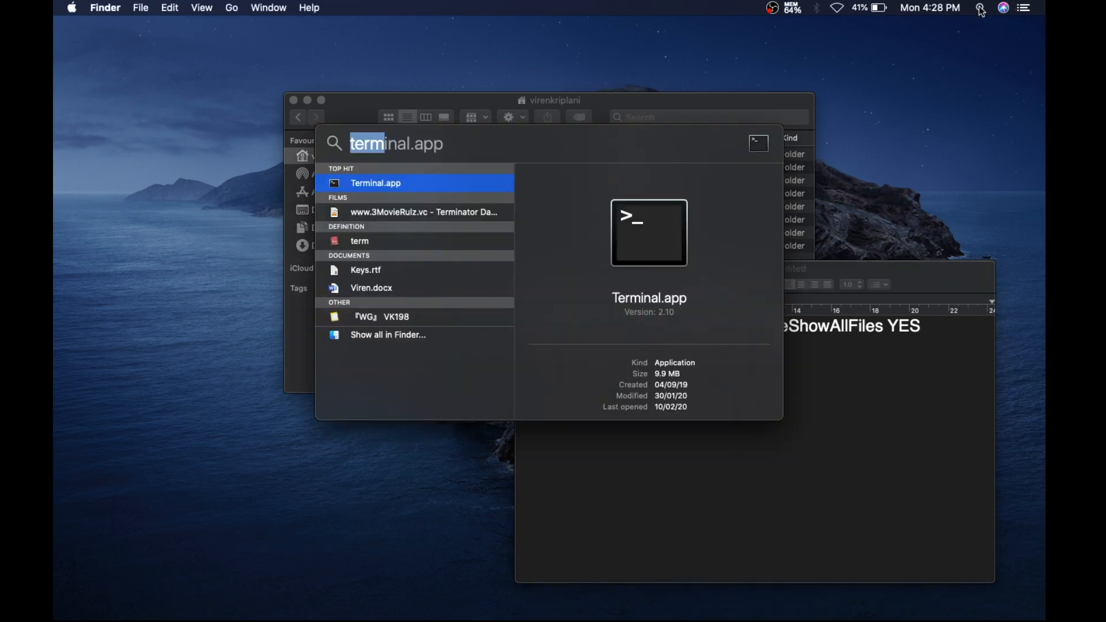
pyautogui.moveTo(406, 159)
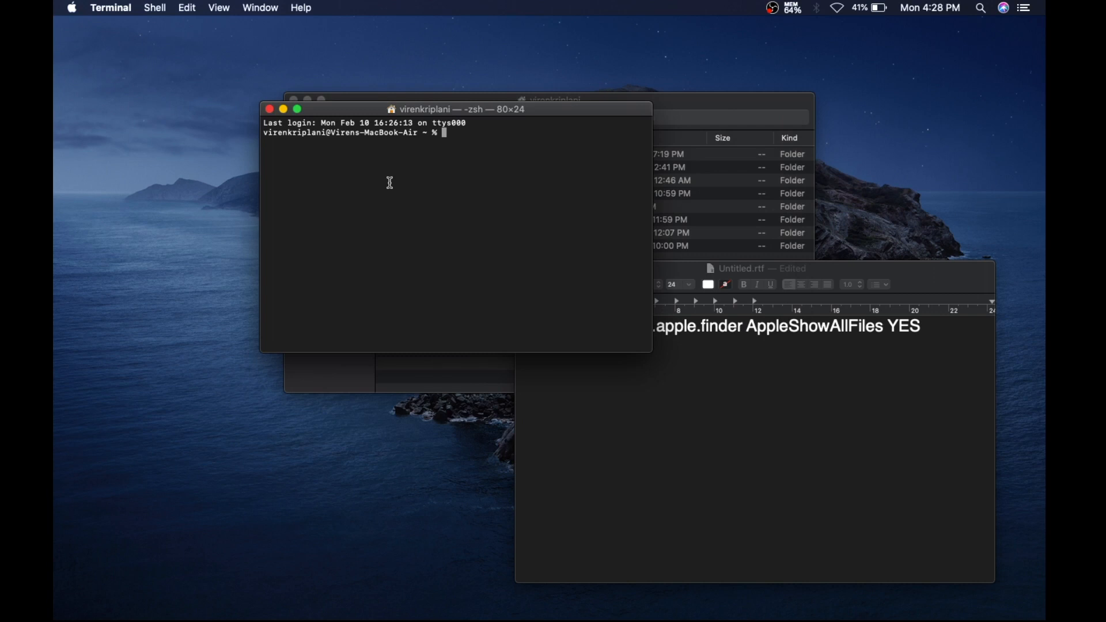
pyautogui.moveTo(722, 306)
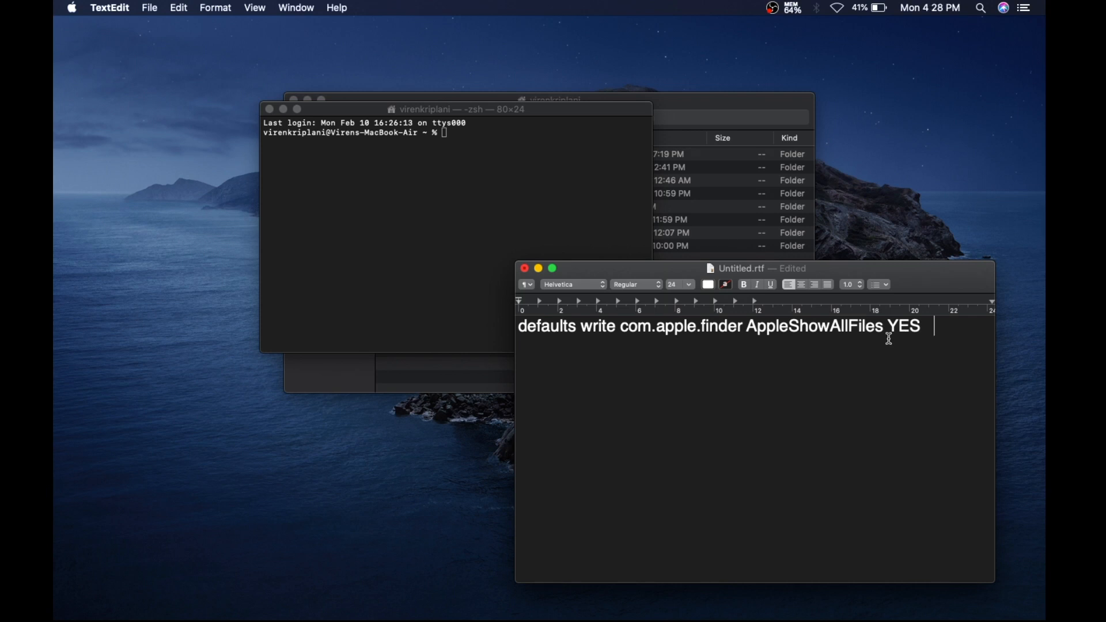
# Copy the AppleShowAllFiles YES defaults command from TextEdit and run it in Terminal
pyautogui.tripleClick(720, 326)
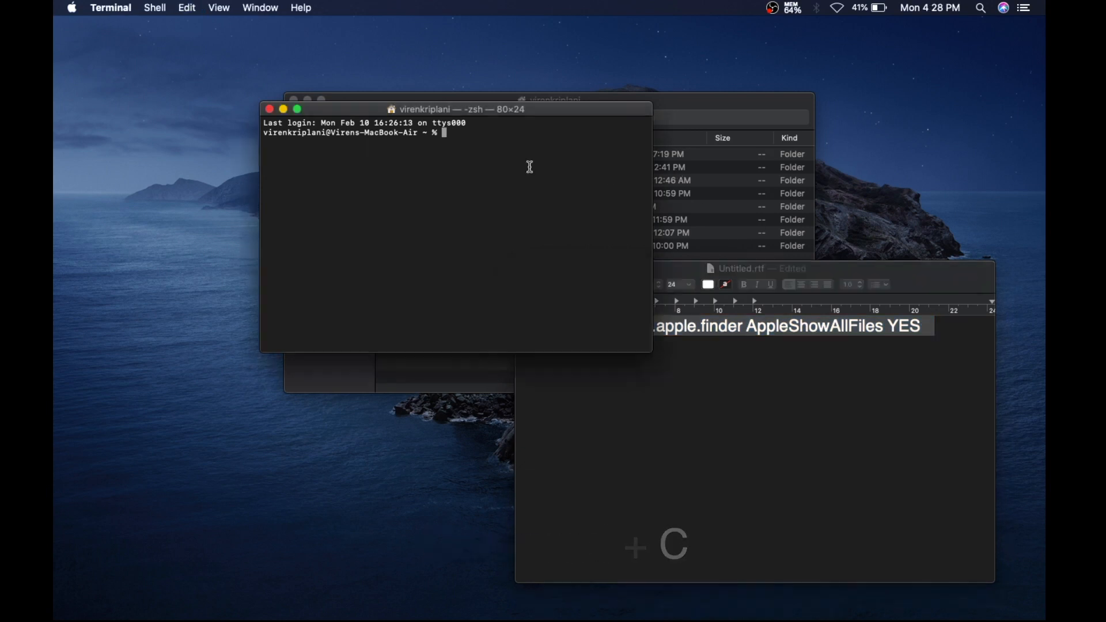
pyautogui.press('cmd+v')
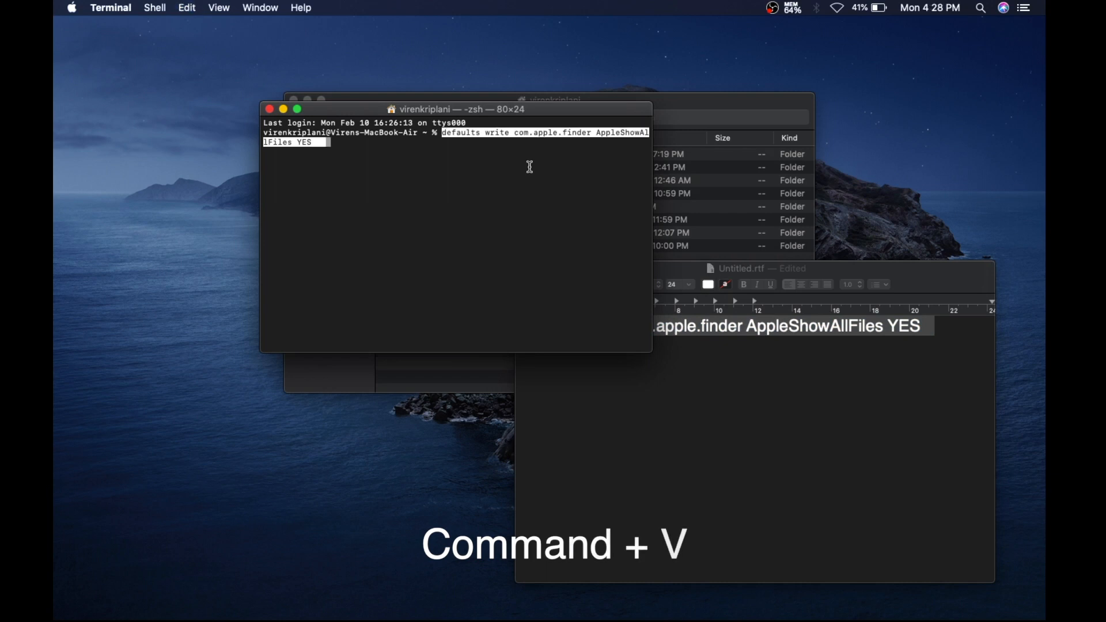
pyautogui.press('Return')
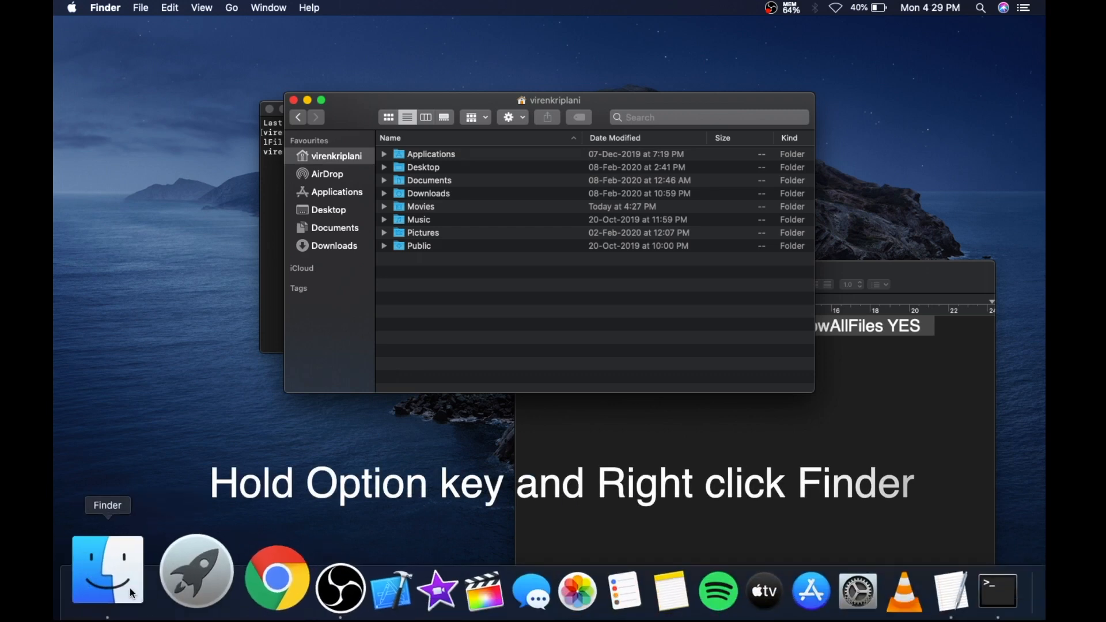
# Relaunch Finder from its Dock menu to apply the YES setting
pyautogui.rightClick(107, 569)
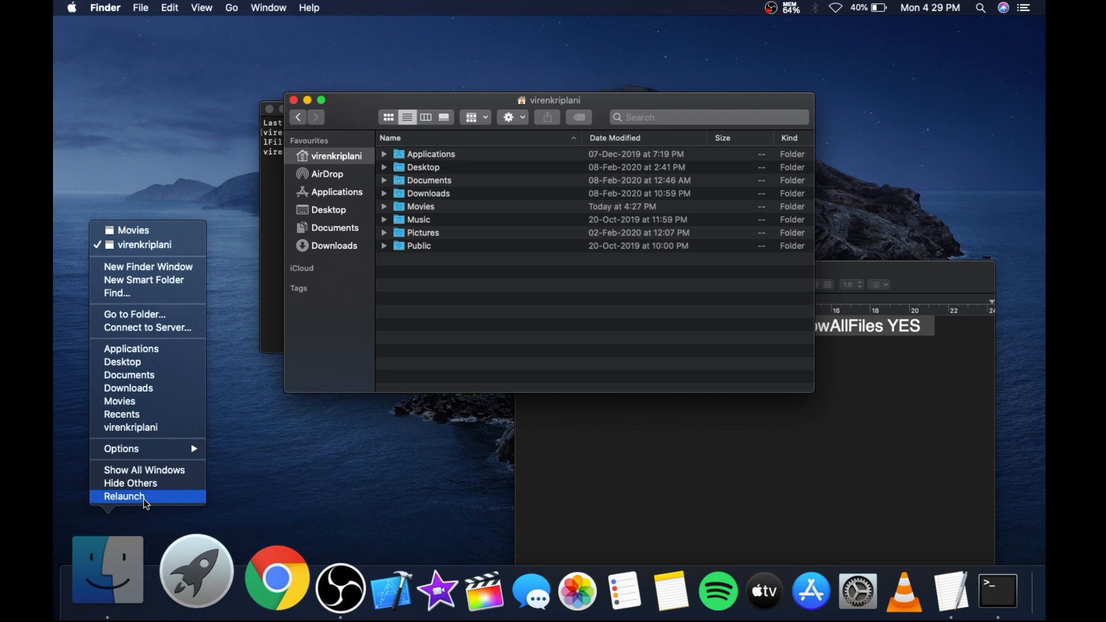
pyautogui.click(124, 500)
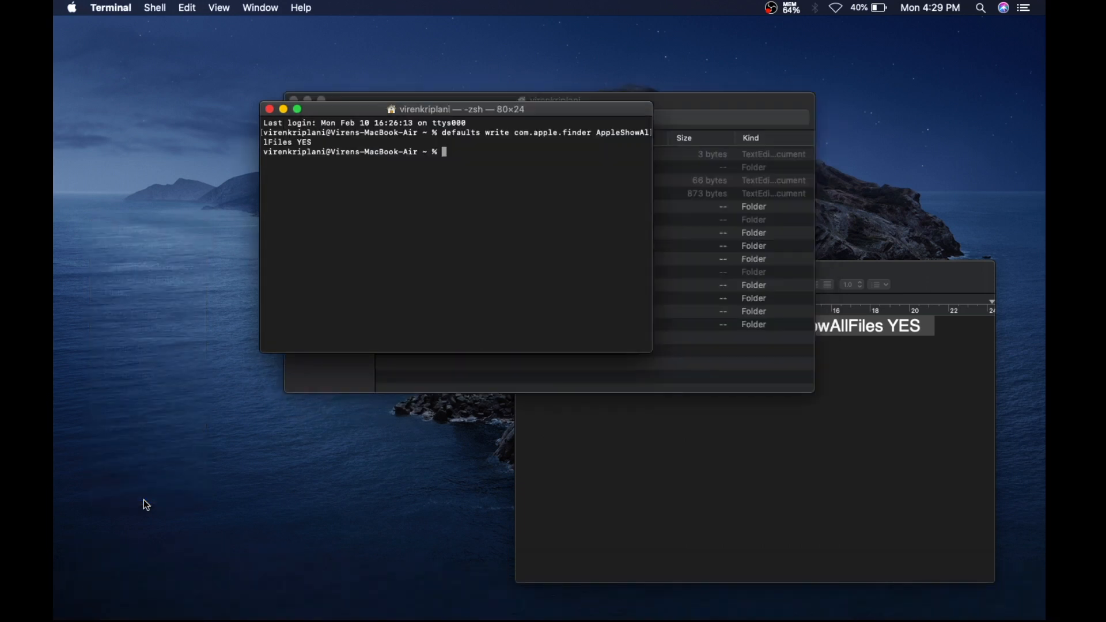
pyautogui.moveTo(602, 388)
pyautogui.write('defaults write com.apple.finder AppleShowAllFiles')
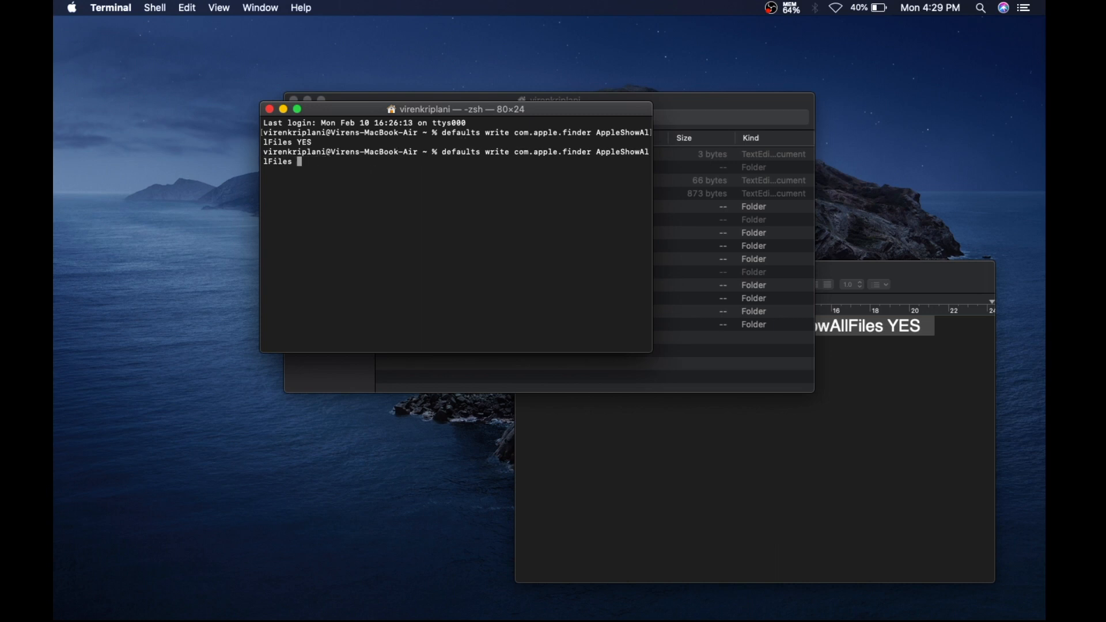
# Change the defaults command to AppleShowAllFiles NO and run it
pyautogui.write('NO')
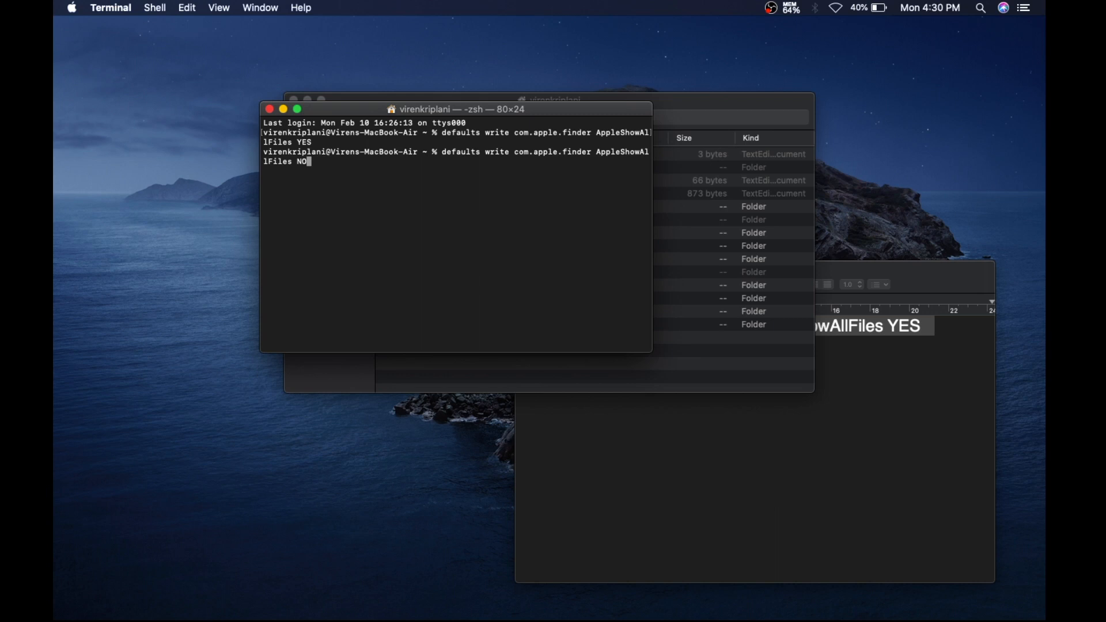
pyautogui.press('Return')
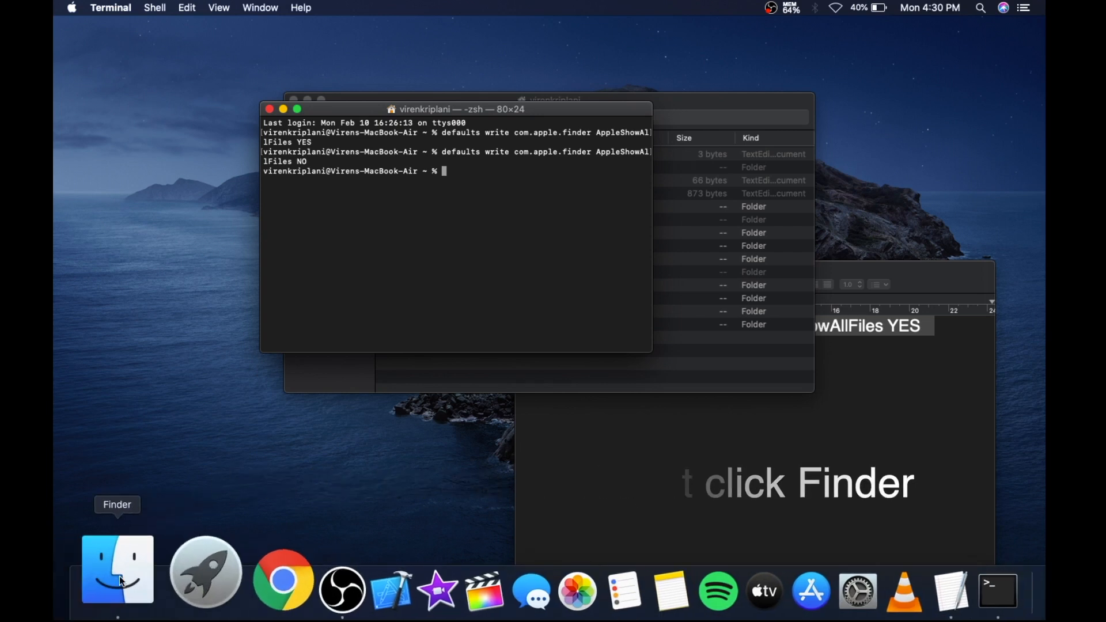
# Relaunch Finder from its Dock menu to apply the NO setting
pyautogui.rightClick(116, 568)
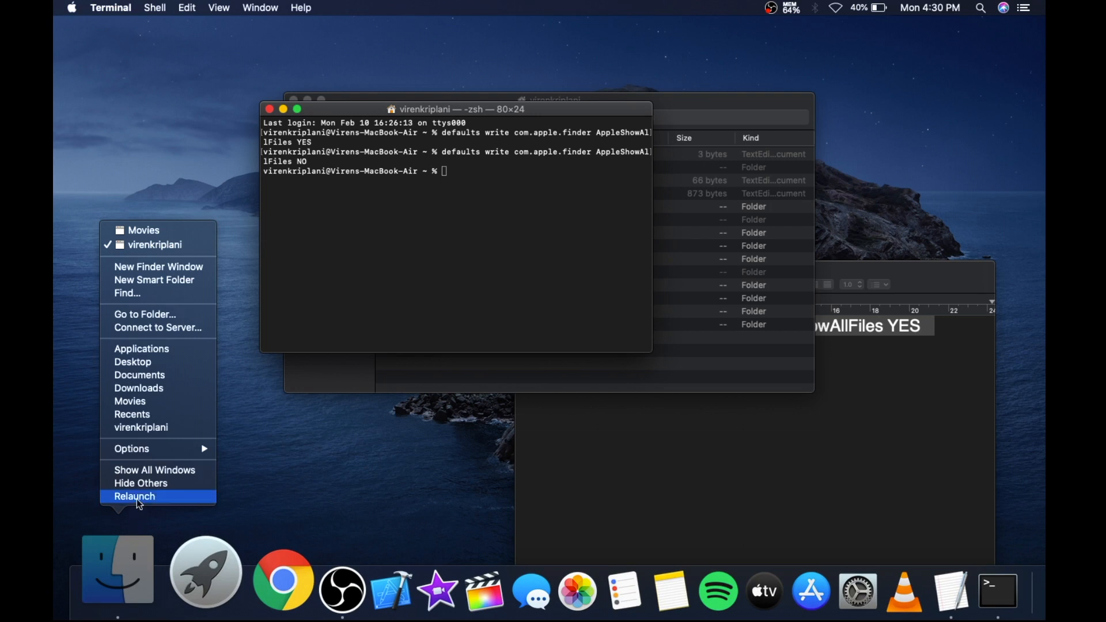
pyautogui.click(134, 496)
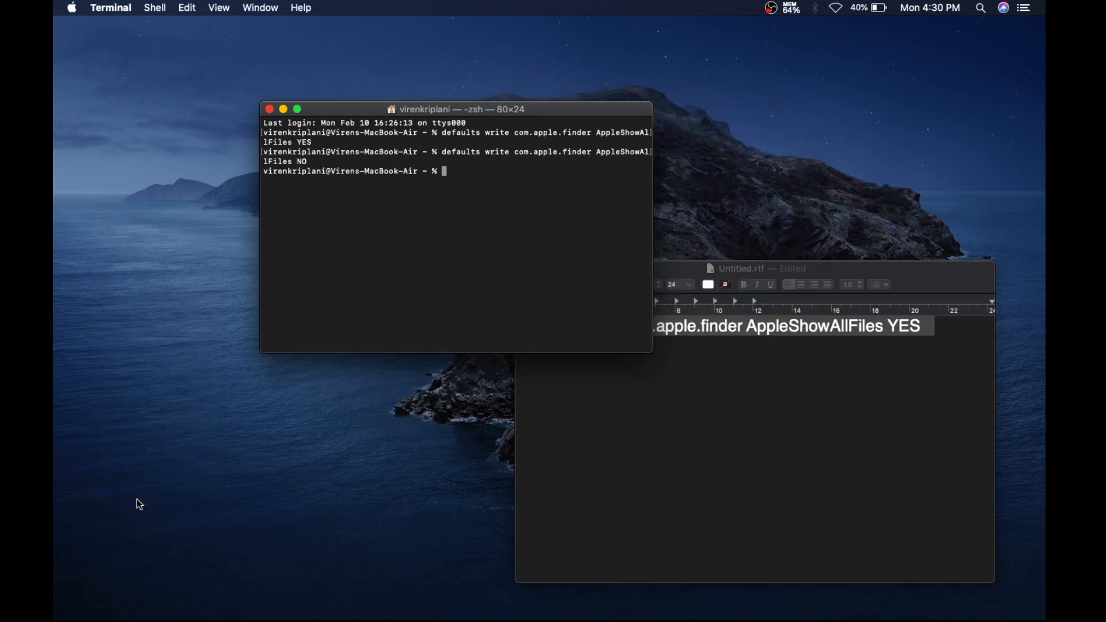